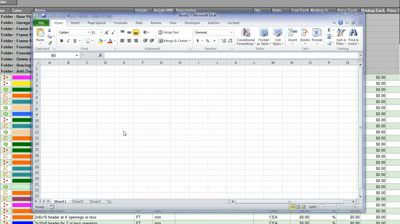
pyautogui.moveTo(114, 128)
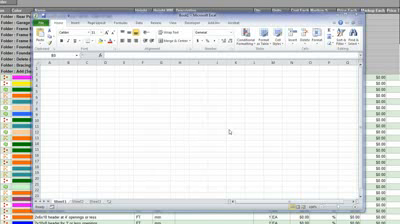
pyautogui.moveTo(228, 132)
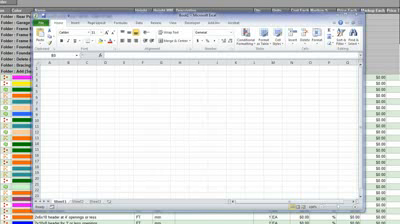